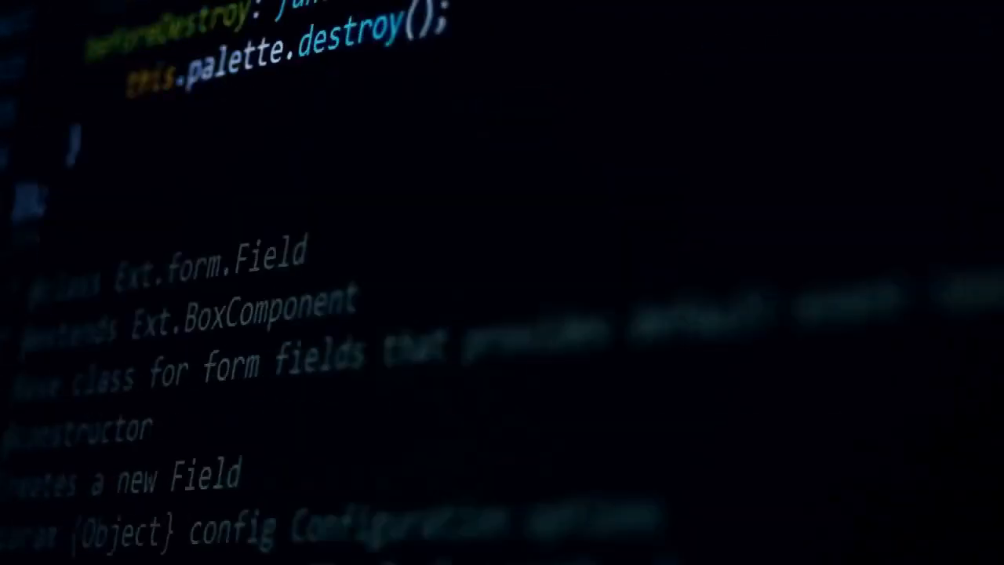
pyautogui.scroll(-3)
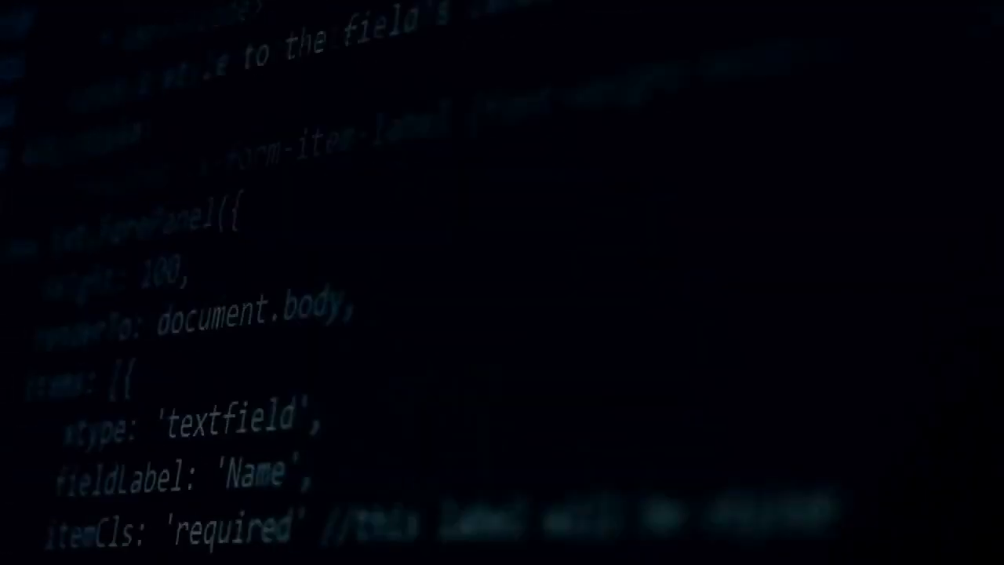